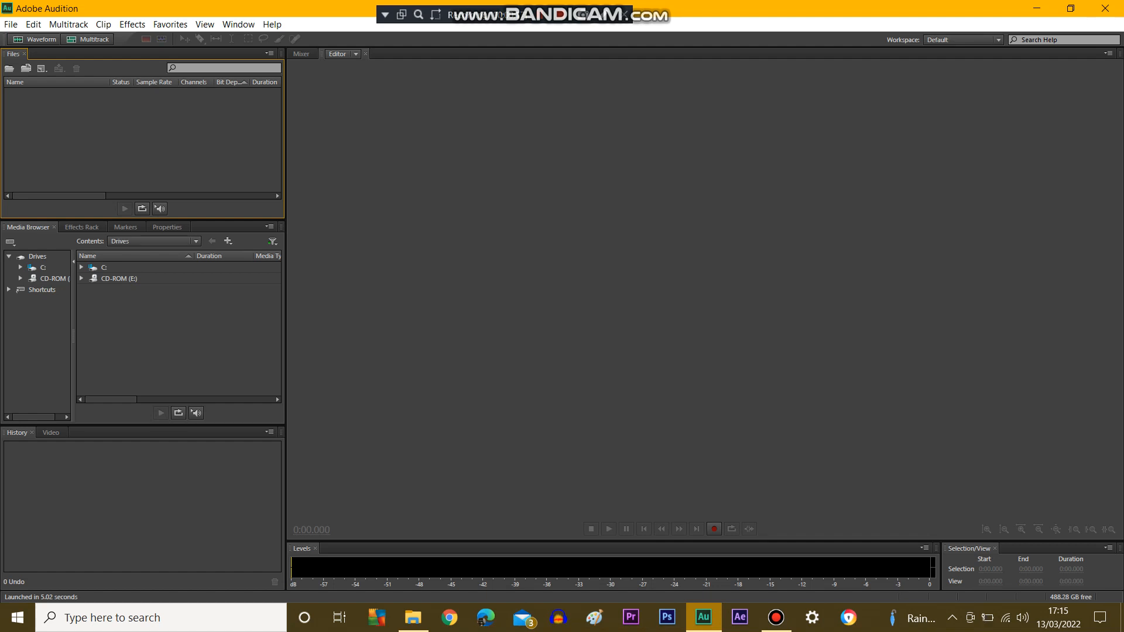
Start a new 44100 Hz stereo audio file named 'Dalek Paradigm voice'.
click(11, 23)
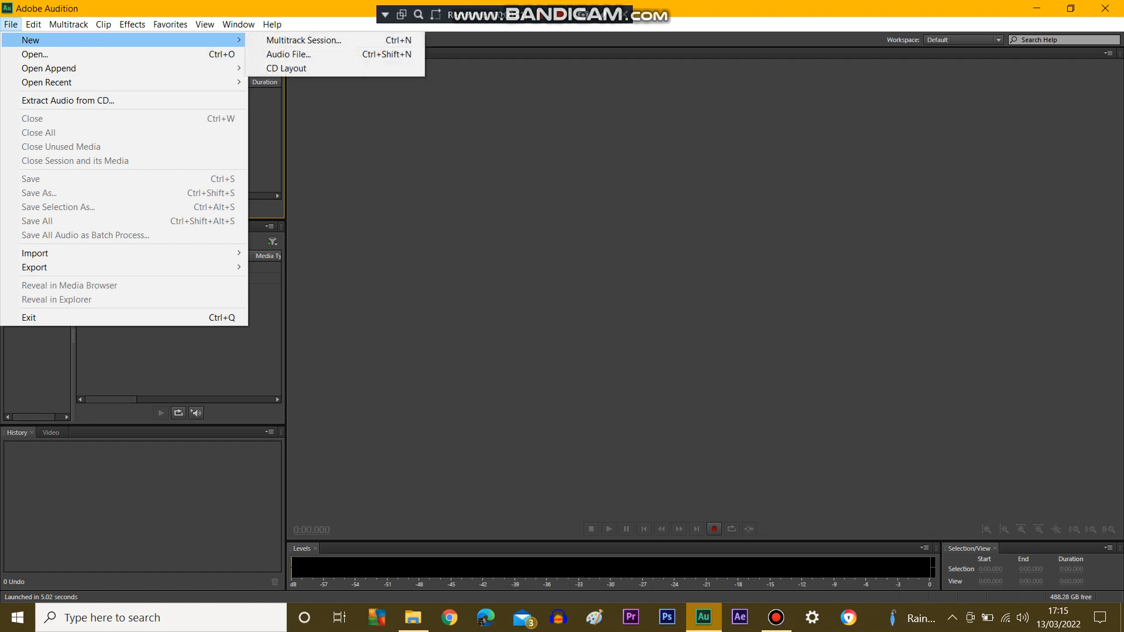
mouse_move(288, 55)
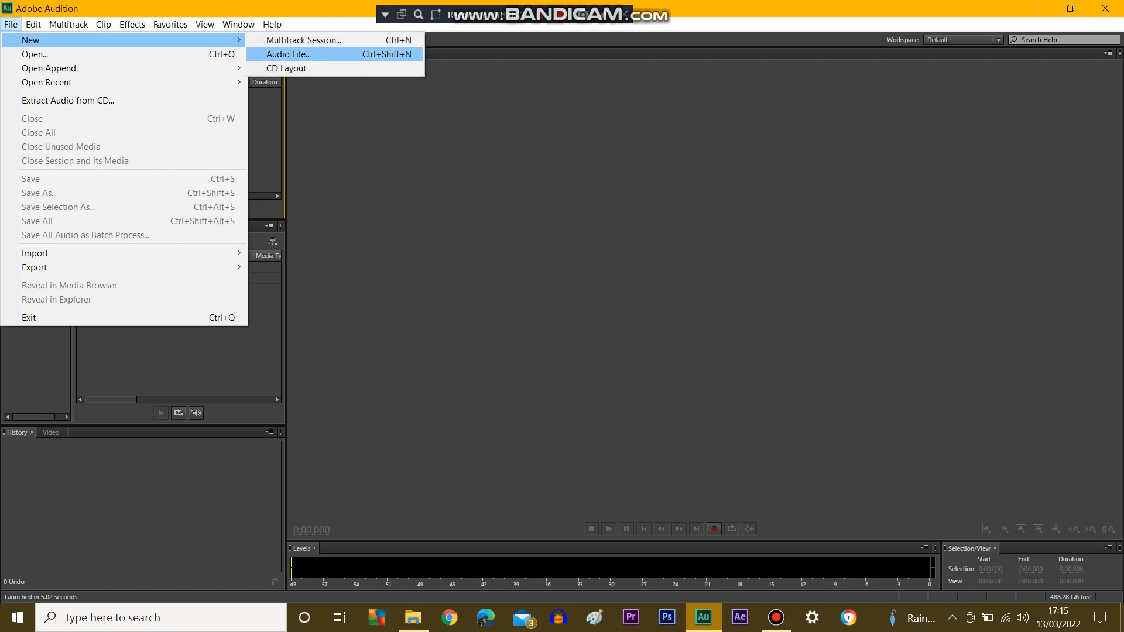
click(288, 55)
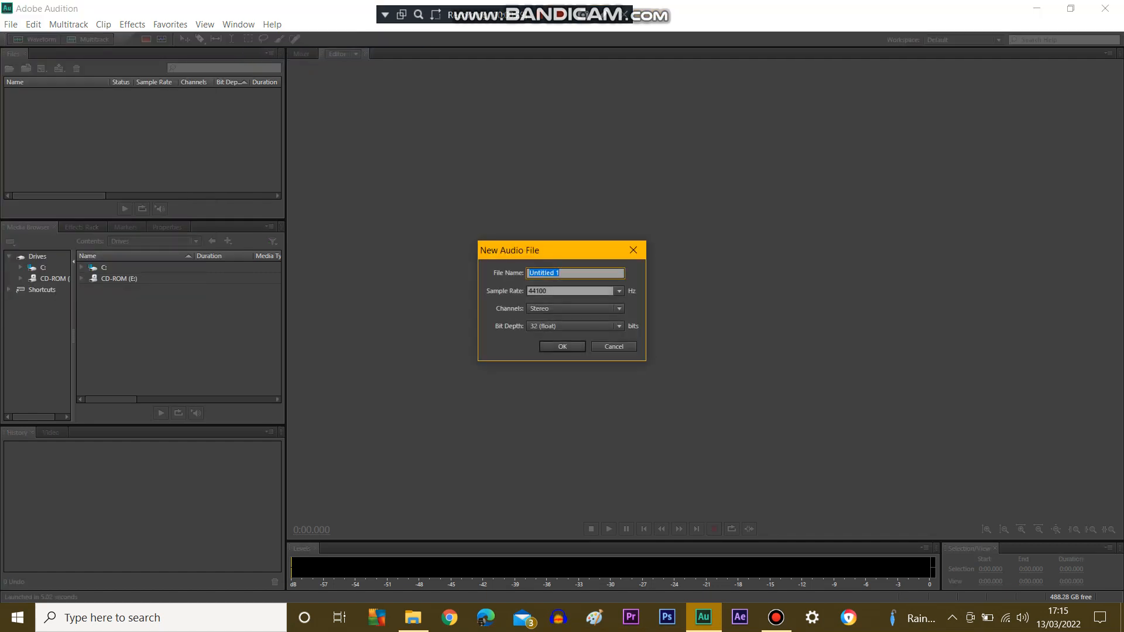
text(Dalek)
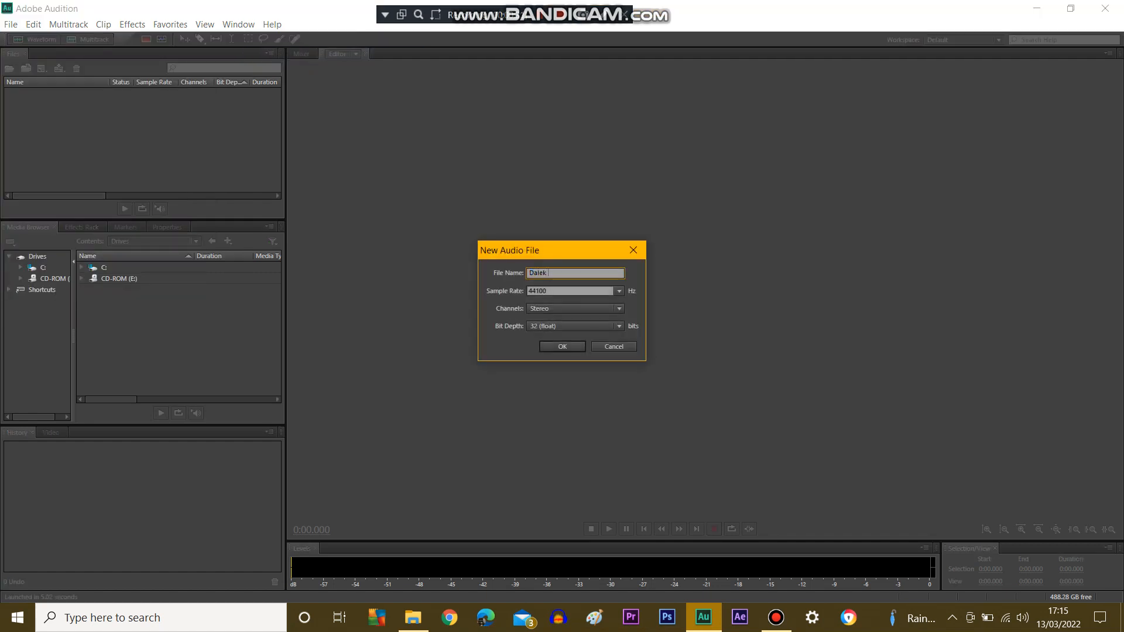
text(Paradi)
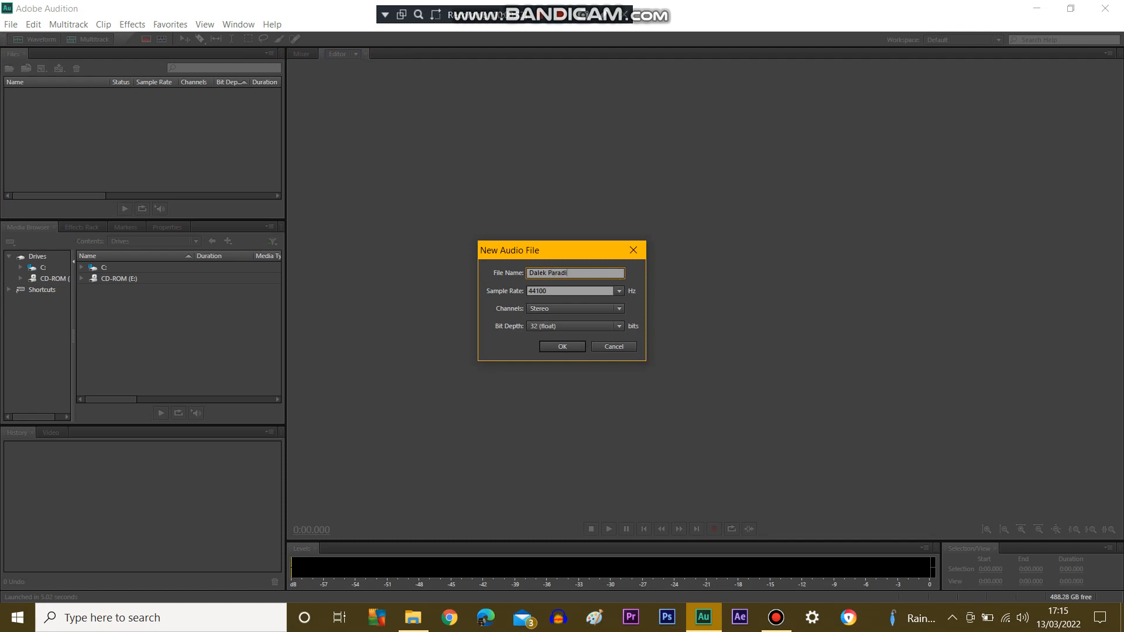
text(gm void)
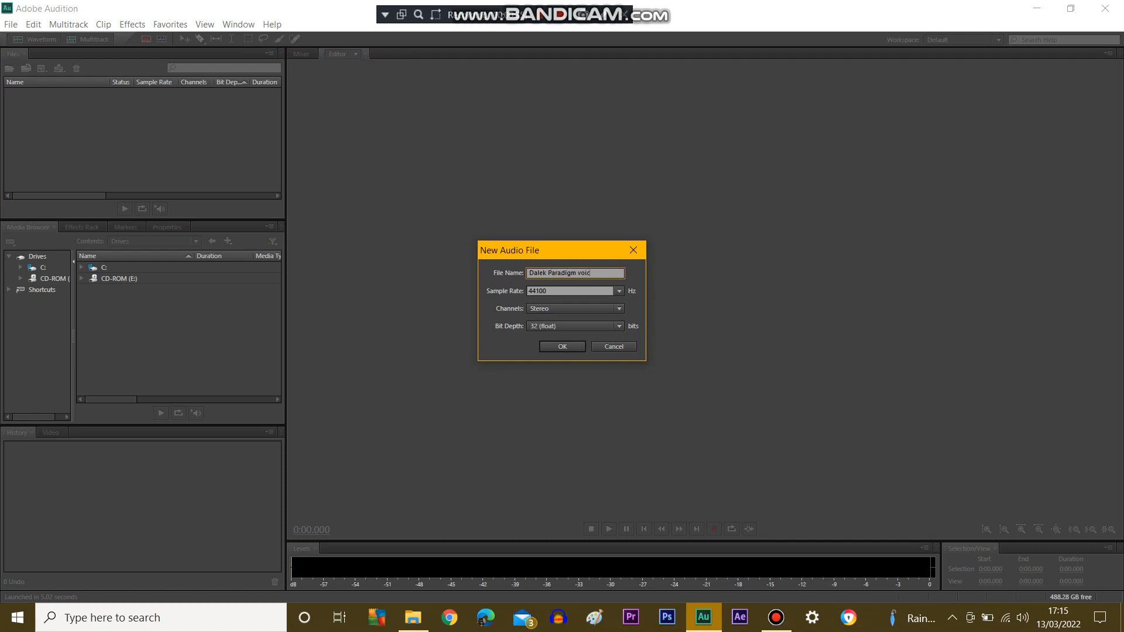
text(e)
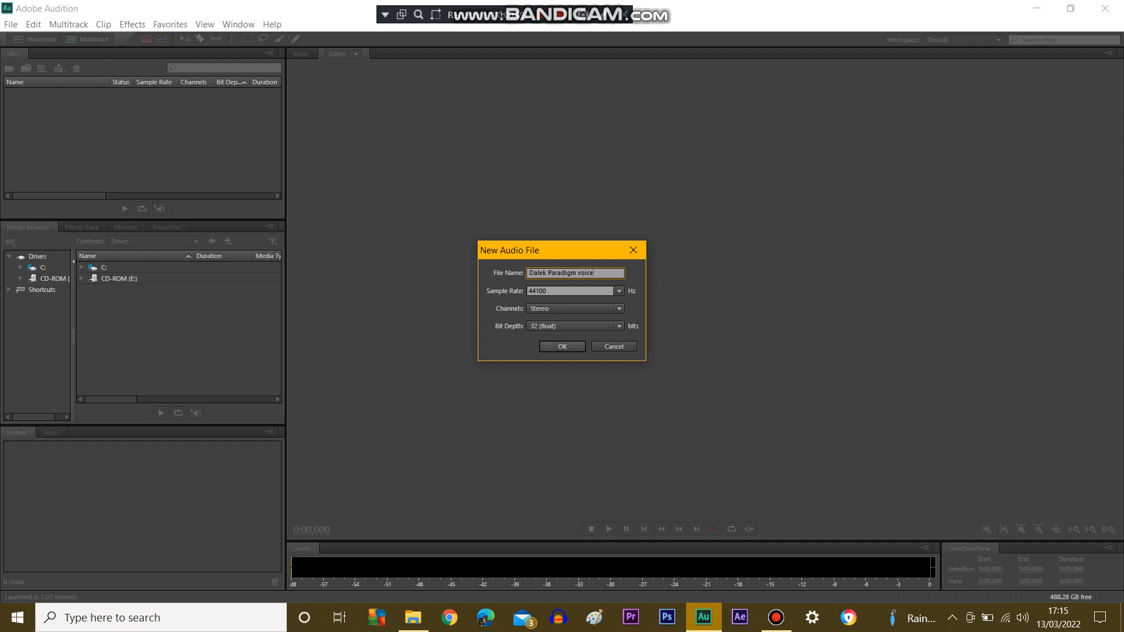
Confirm the Dalek Paradigm voice file and record about 18.8 seconds of Dalek voice.
click(562, 346)
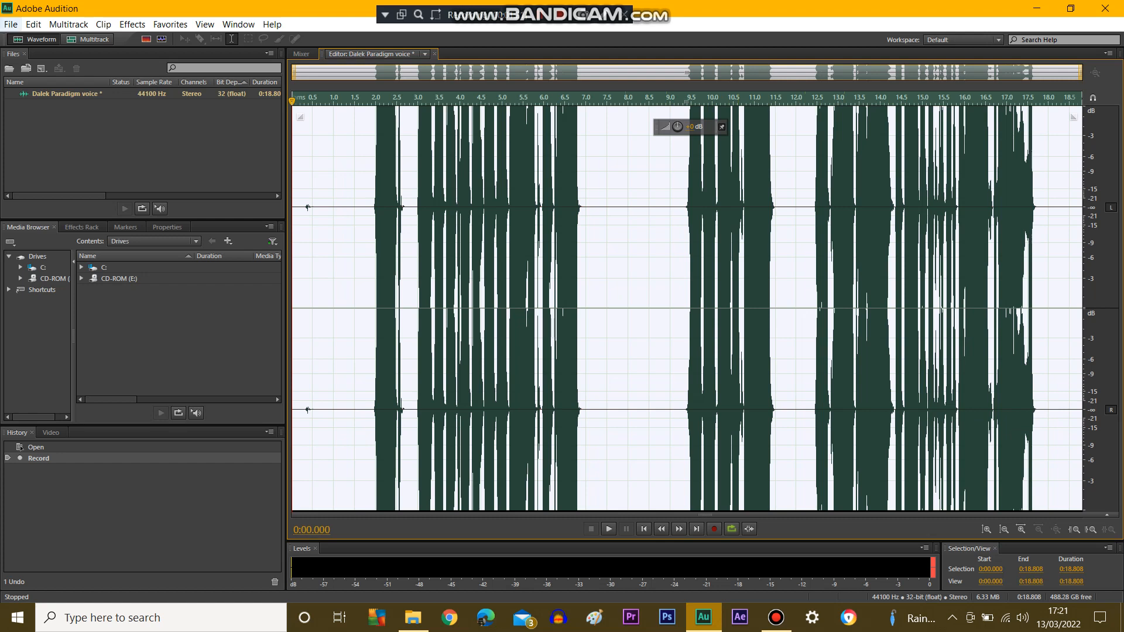
Create a second empty audio file named 'Modulation tone'.
click(10, 23)
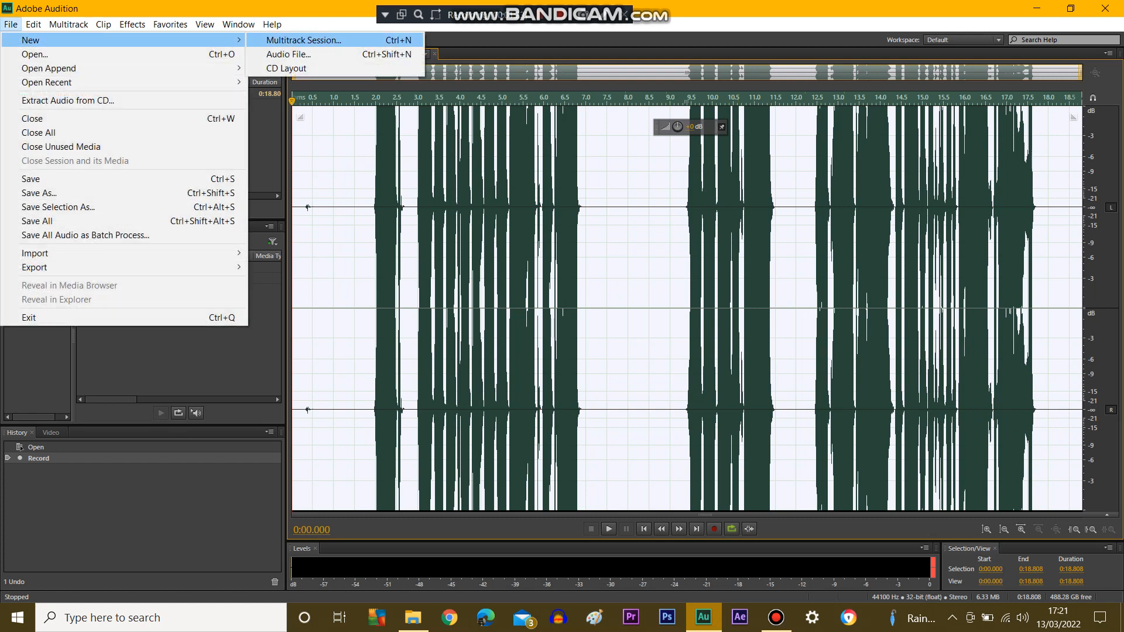
click(289, 54)
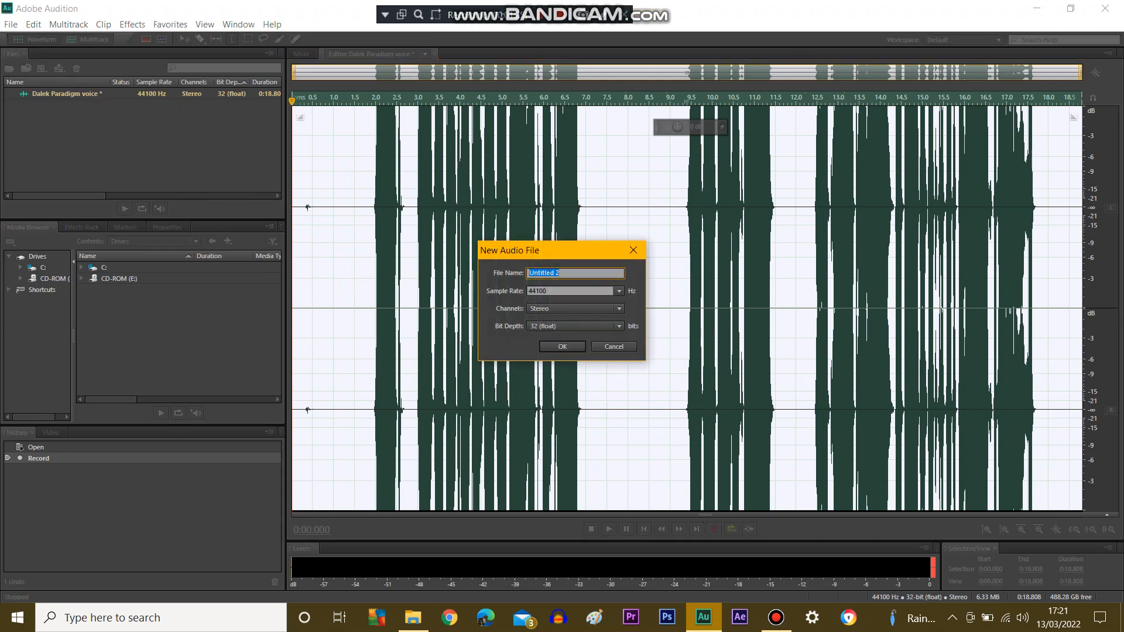
text(Modulastion)
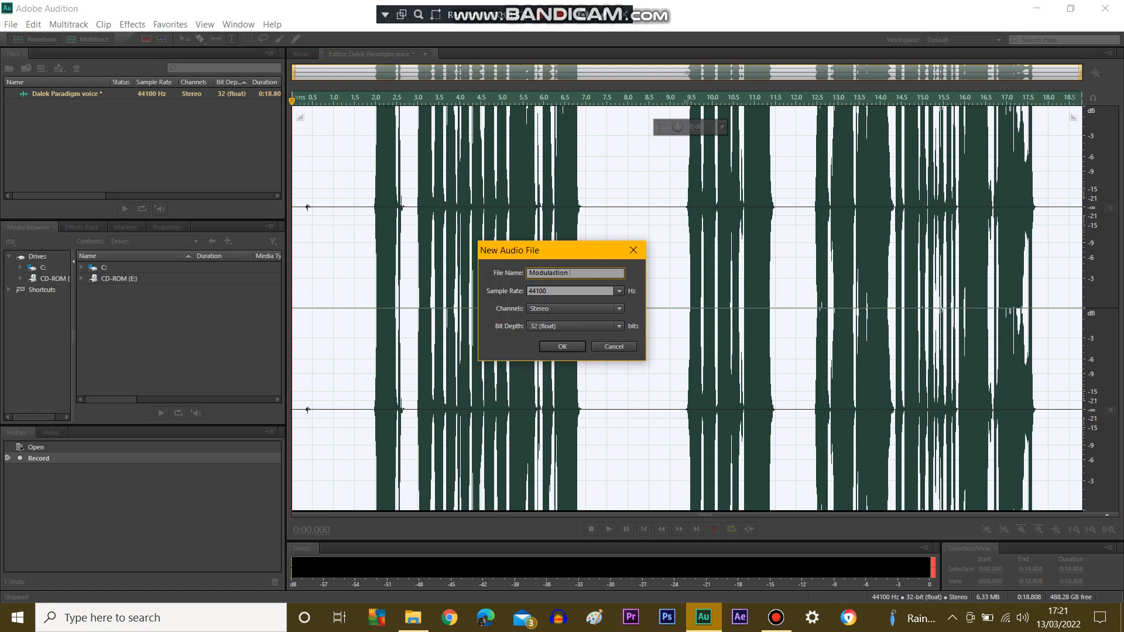
text(tone)
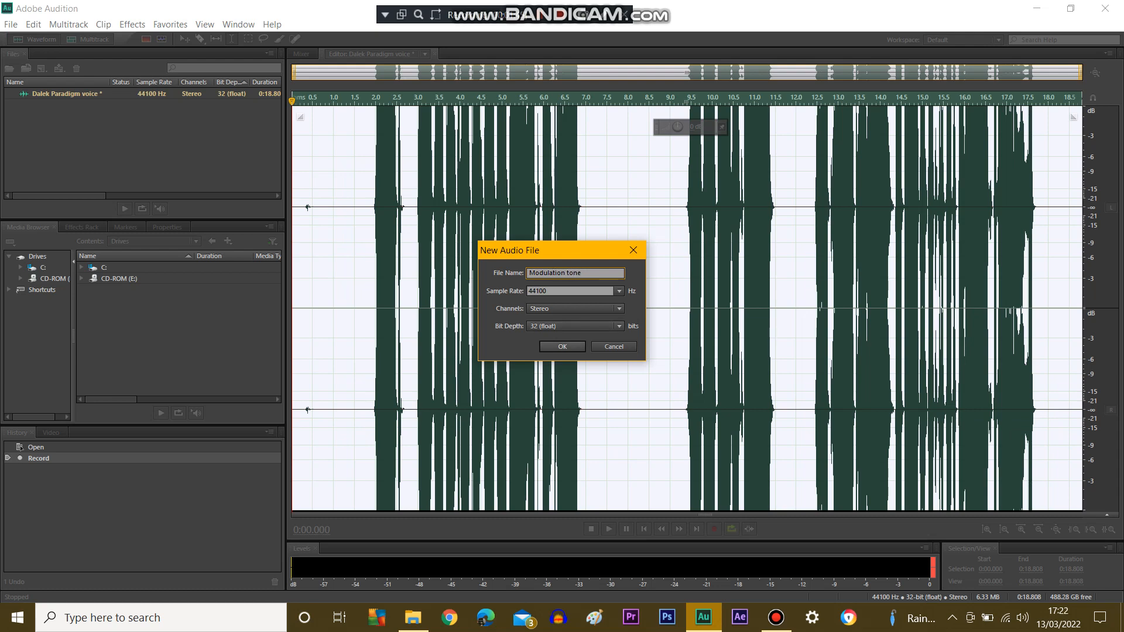
click(562, 346)
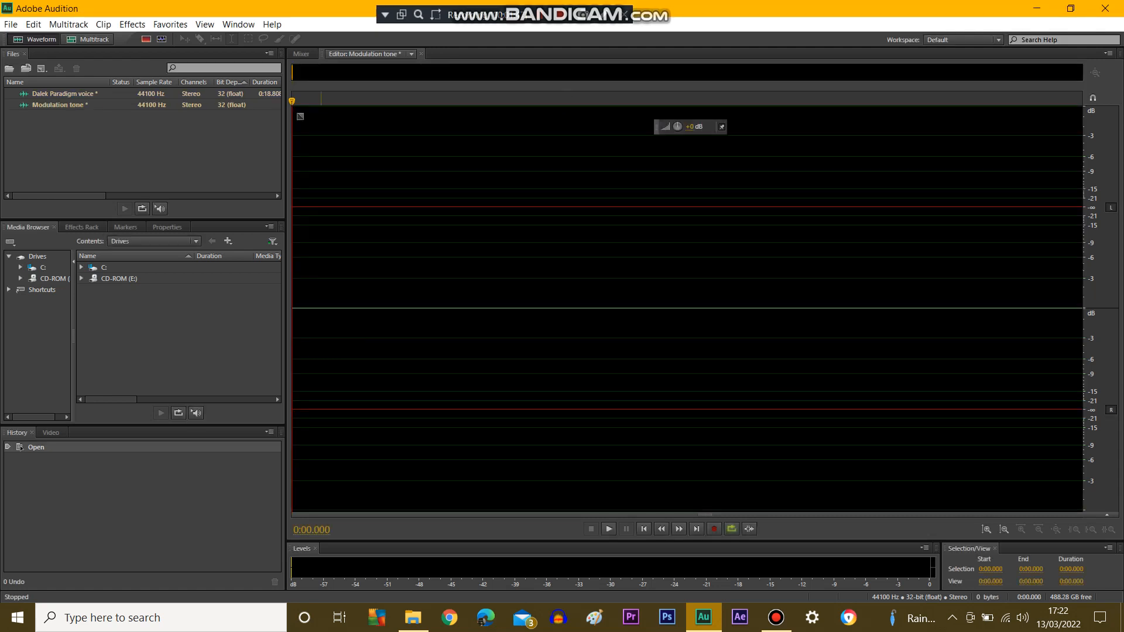
Generate a 0:06.622 tone with 20 Hz and 56 Hz components.
click(132, 23)
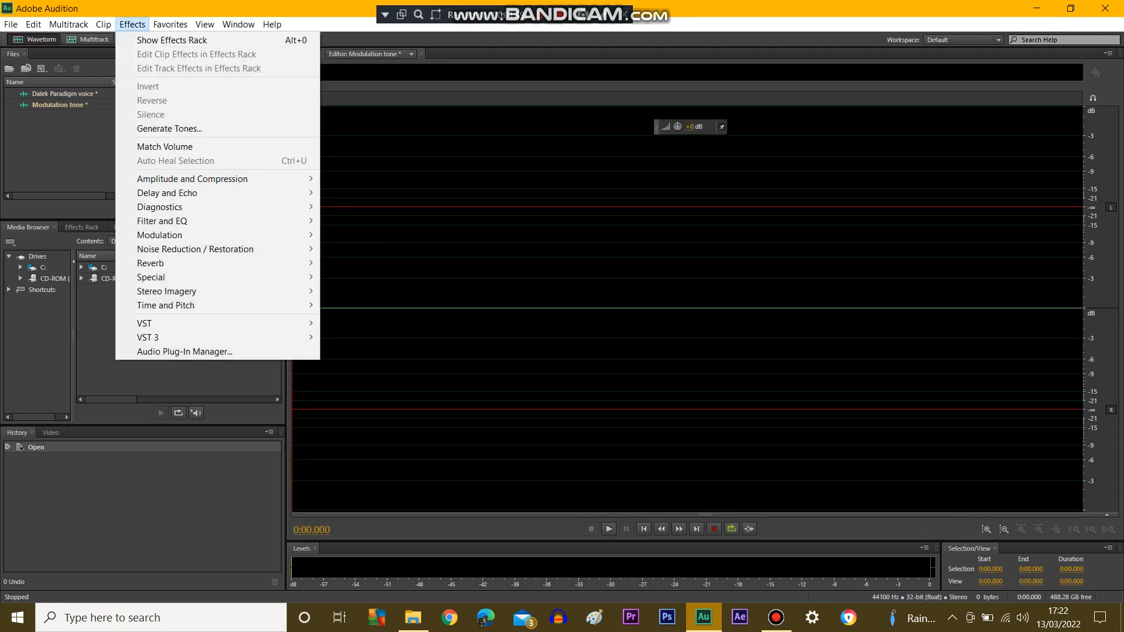
mouse_move(169, 128)
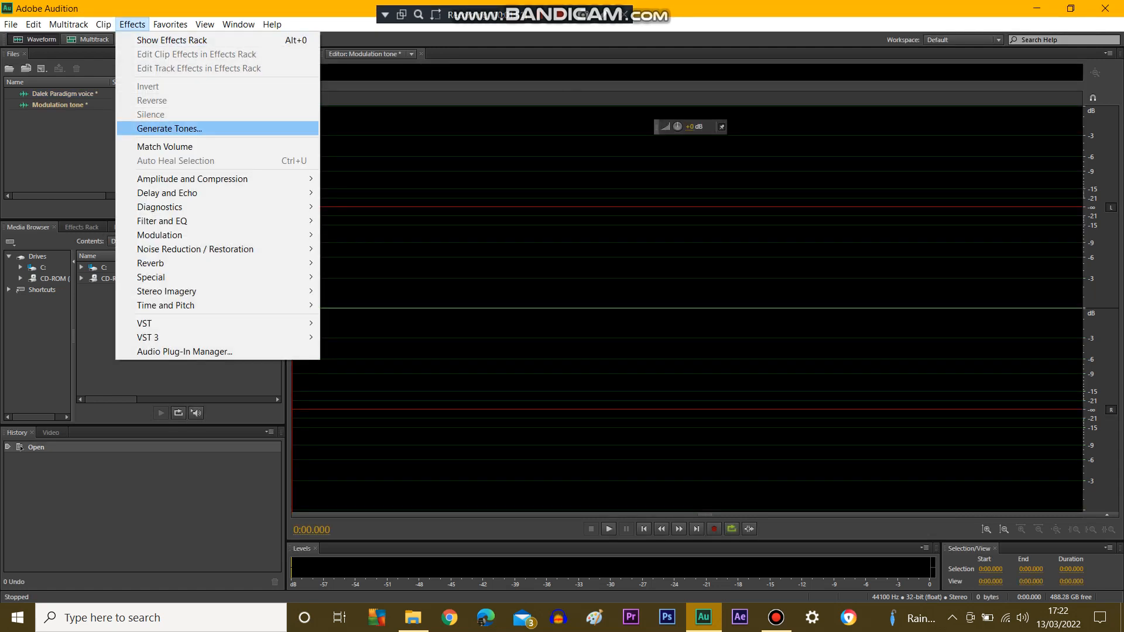
click(170, 128)
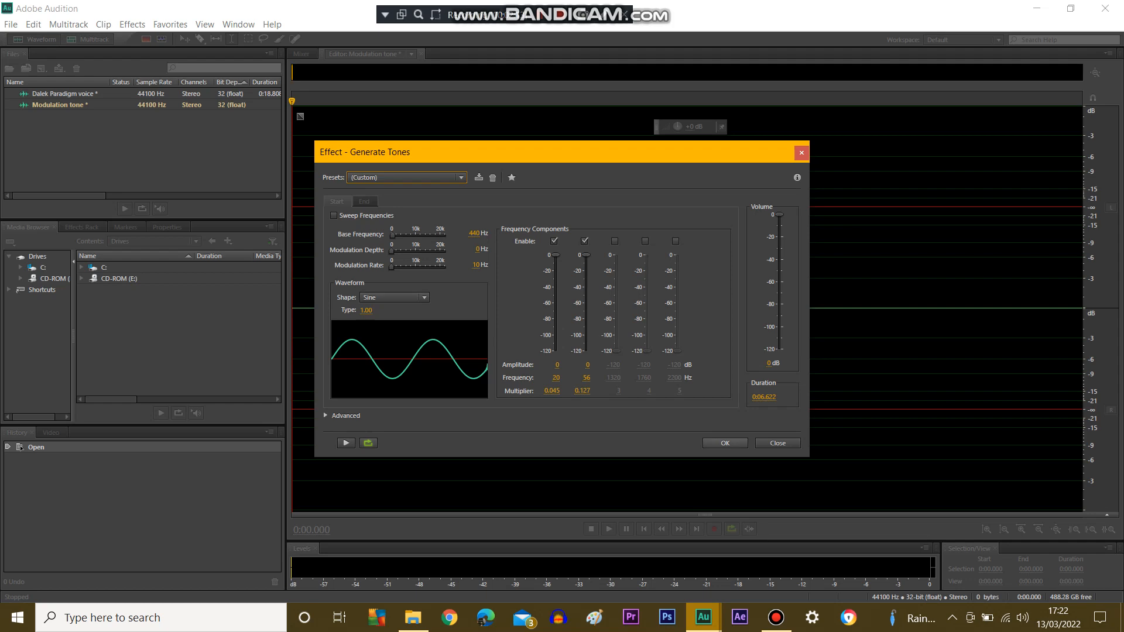
click(723, 443)
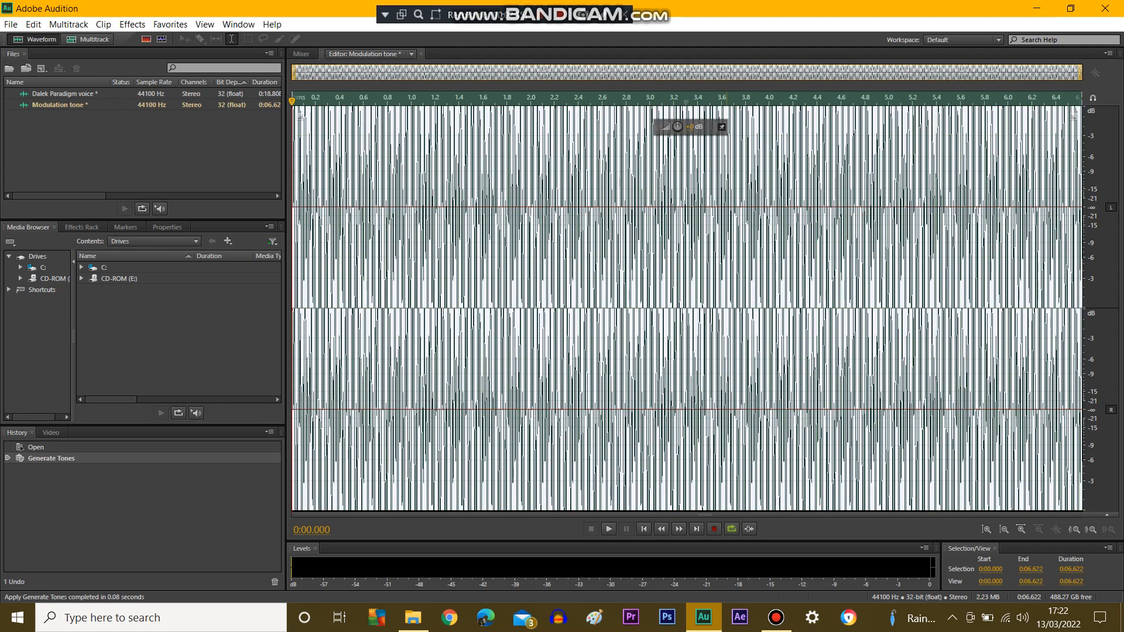
Copy the tone and select 1.795–7.058 seconds in the Dalek Paradigm voice file.
click(11, 24)
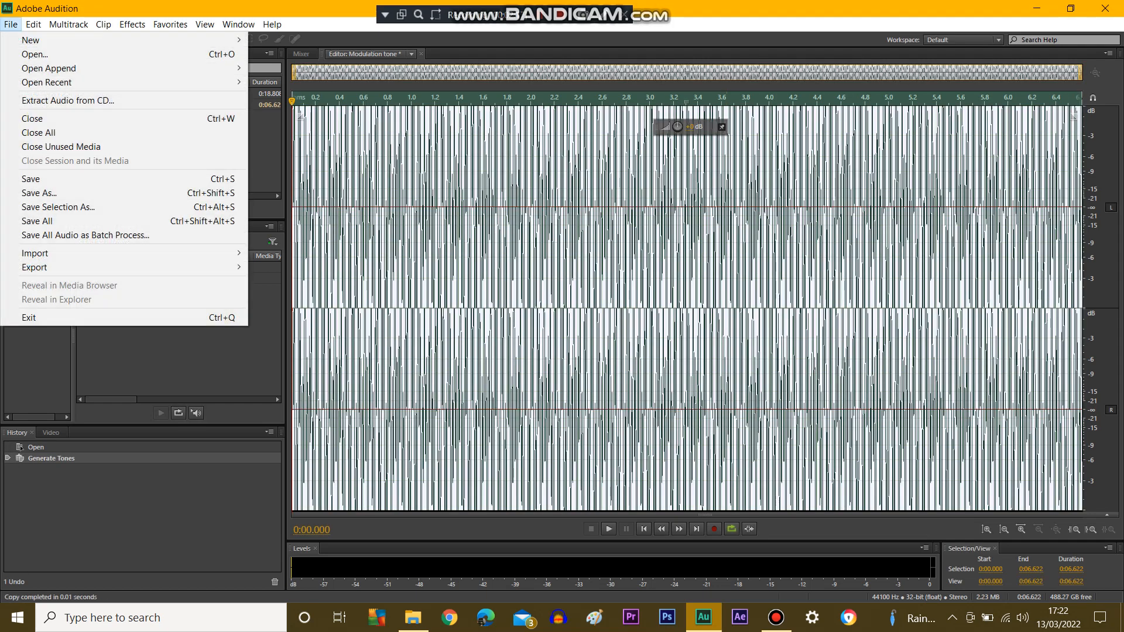
click(33, 23)
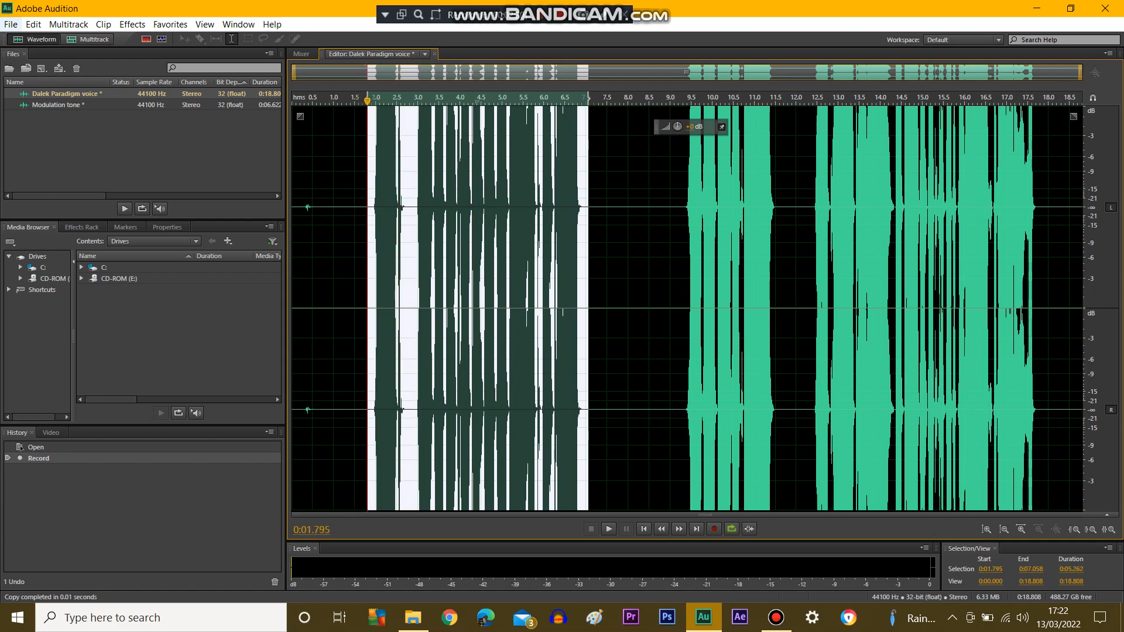
Mix Paste the tone into the voice with Modulate enabled, then play the result.
click(33, 24)
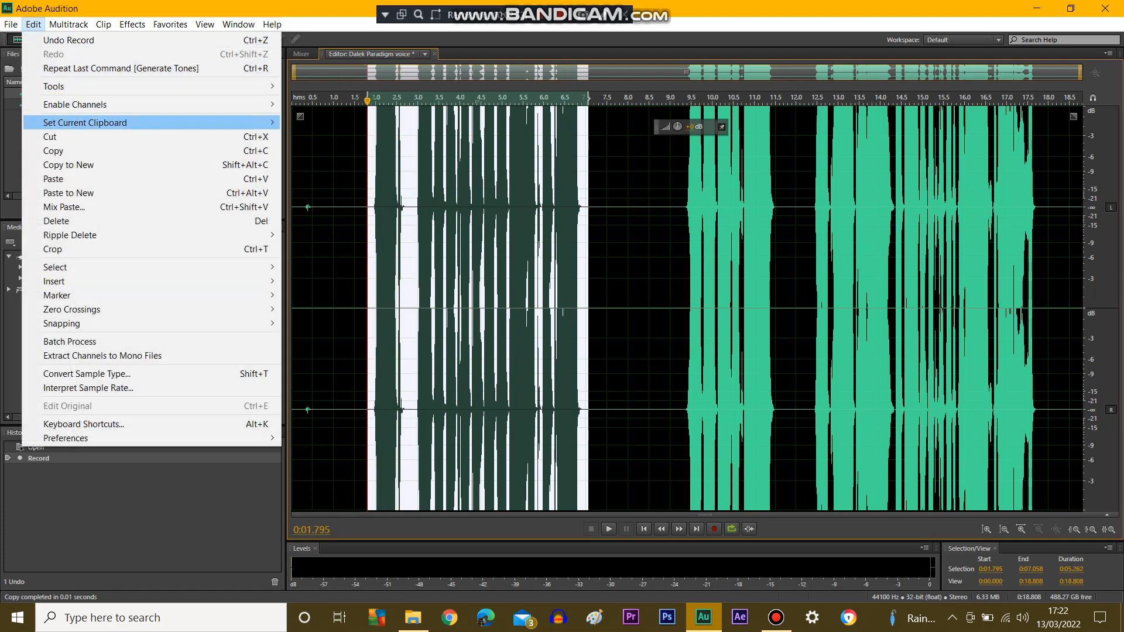
mouse_move(63, 207)
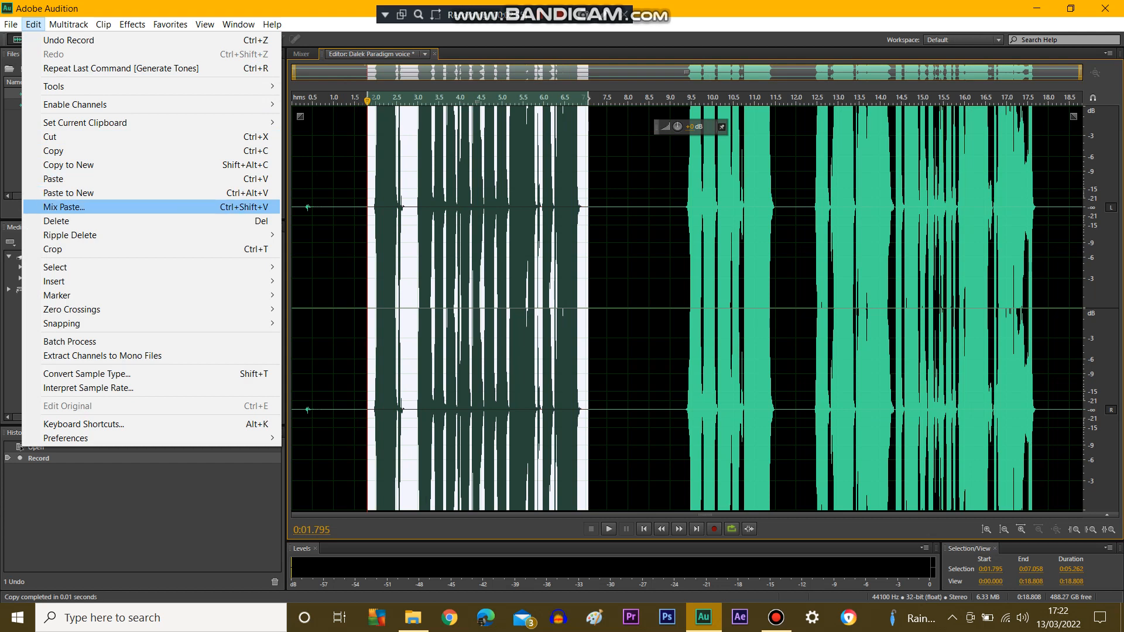
click(63, 207)
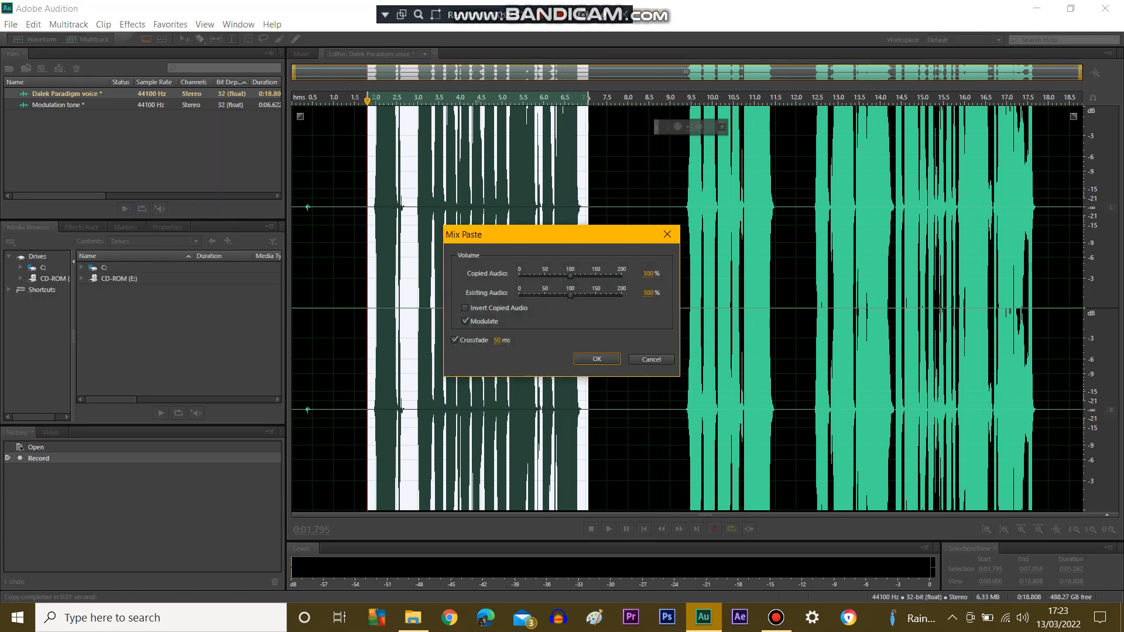
click(596, 359)
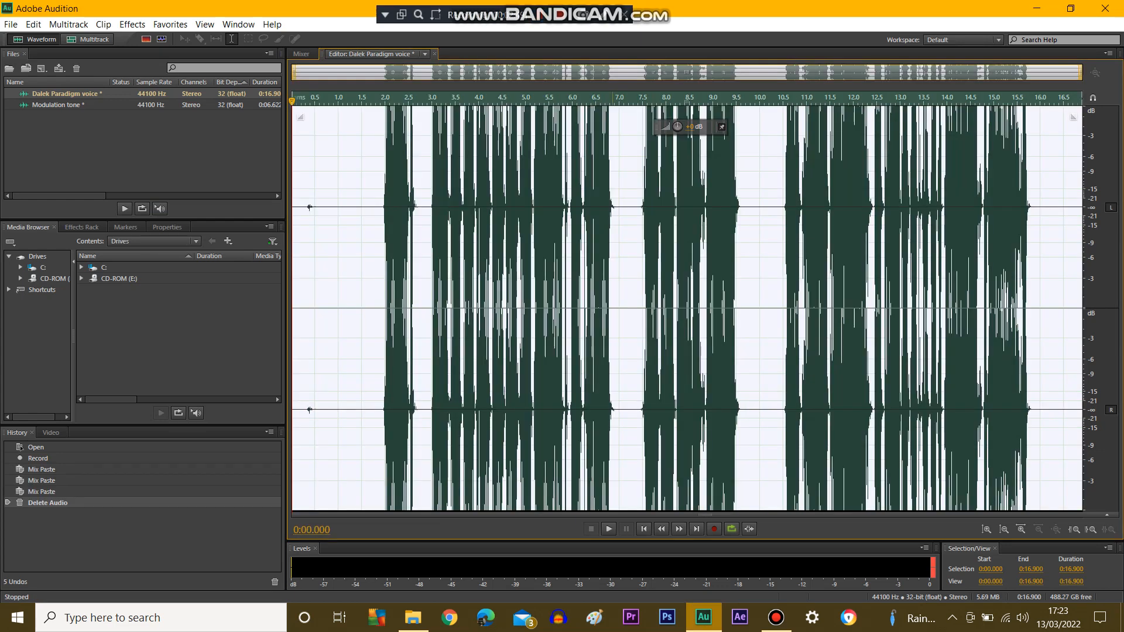
click(608, 529)
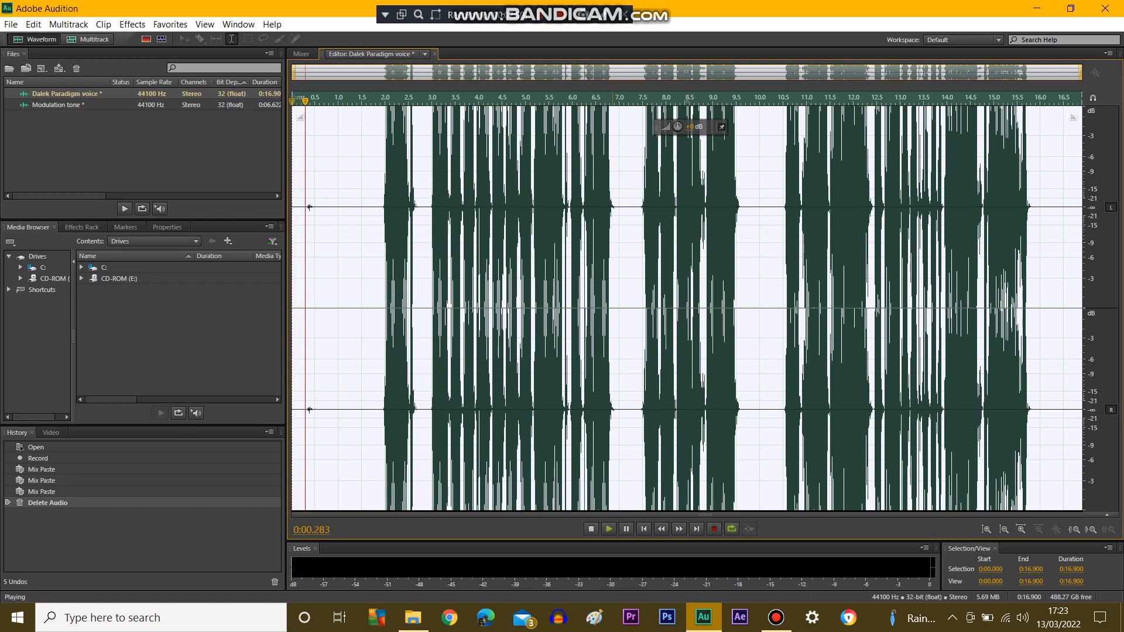